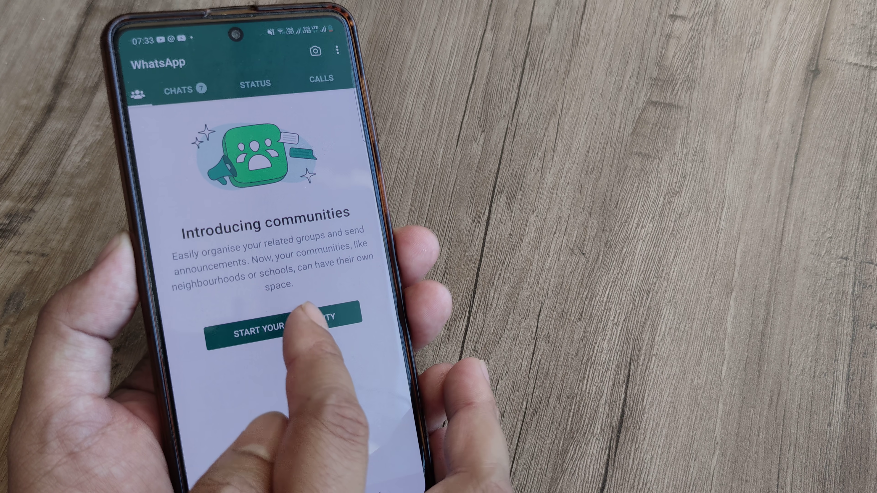
Begin a new community from 'Start your community', reaching the blank name and description form
{"action": "left_click", "coordinate": [282, 328]}
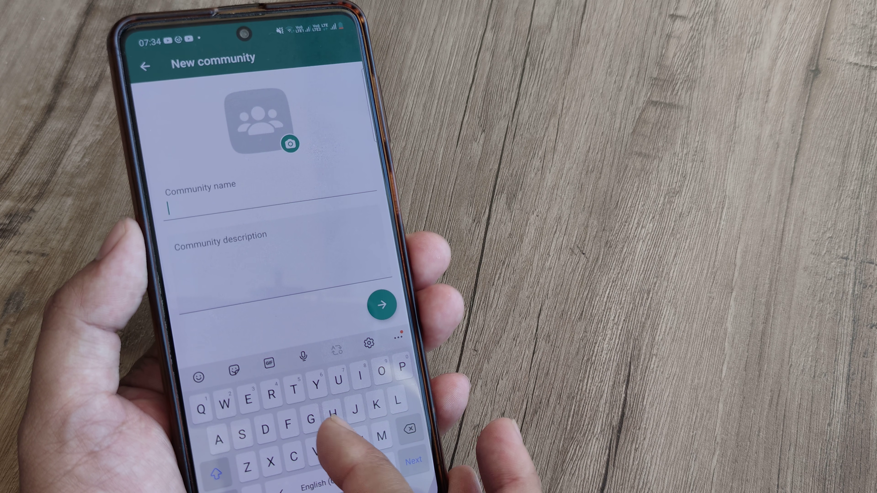
Name the community 'Family' with description 'This is a test community' and continue to group selection
{"action": "type", "text": "Family"}
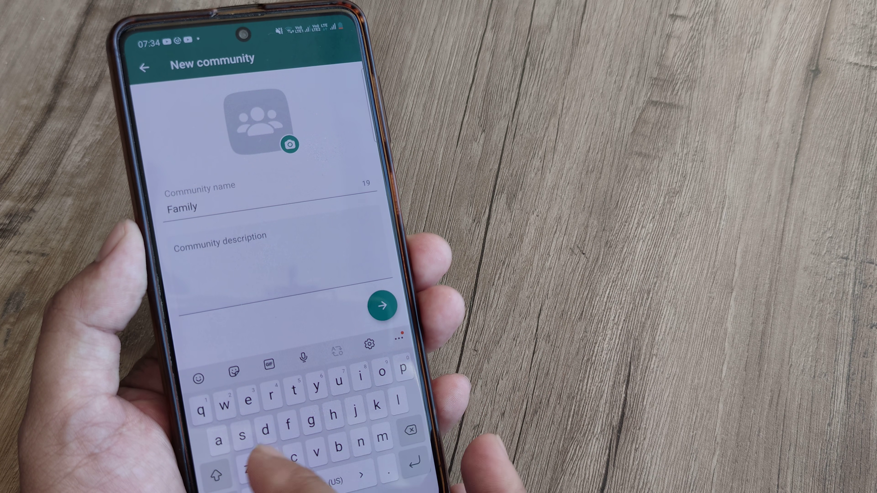
{"action": "type", "text": "This is"}
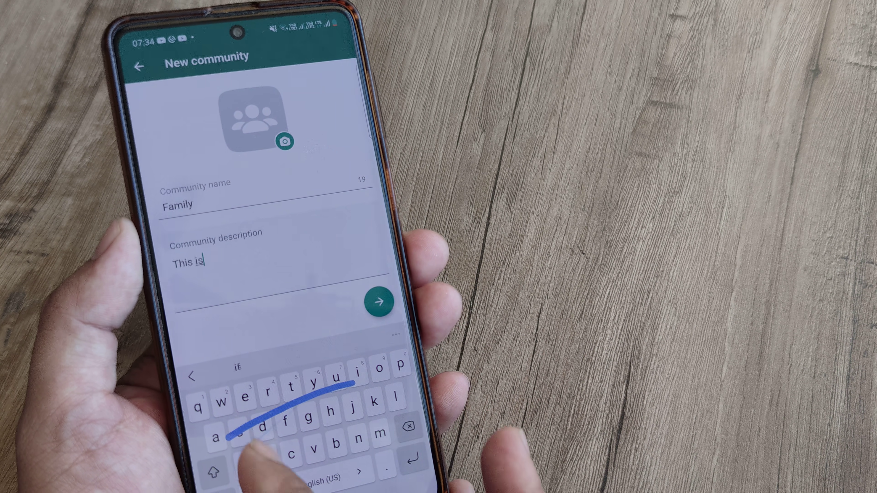
{"action": "type", "text": "a"}
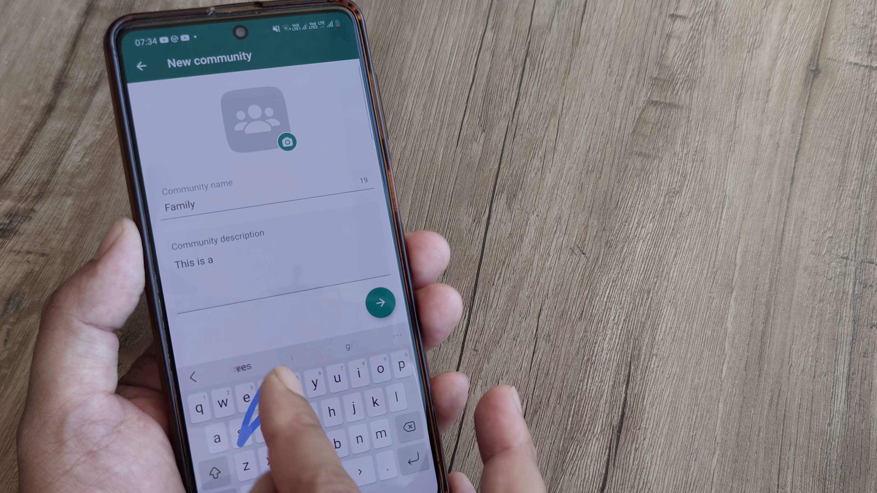
{"action": "type", "text": "test"}
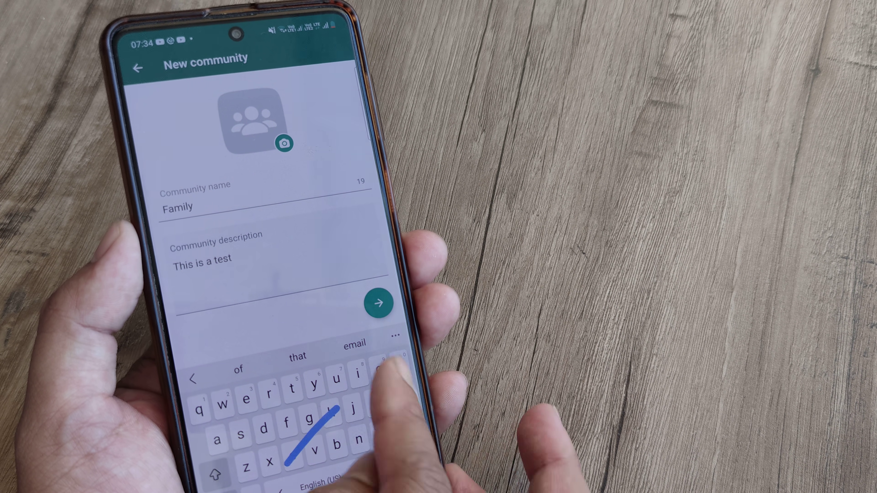
{"action": "type", "text": "community"}
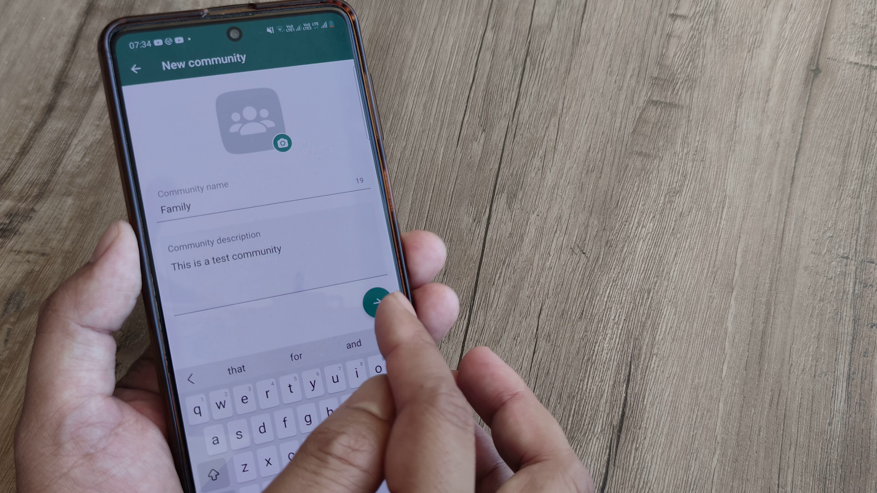
{"action": "left_click", "coordinate": [377, 304]}
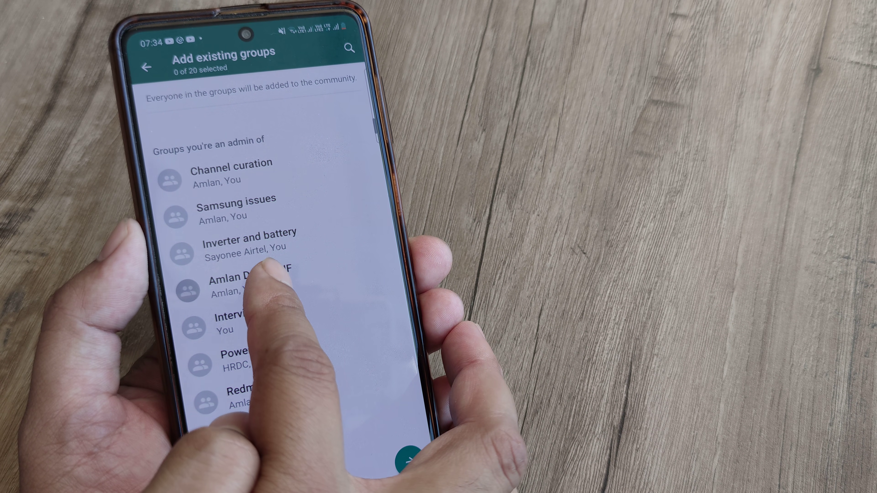
Add Channel curation, Inverter and battery and a third existing group, then create the community
{"action": "left_click", "coordinate": [235, 285]}
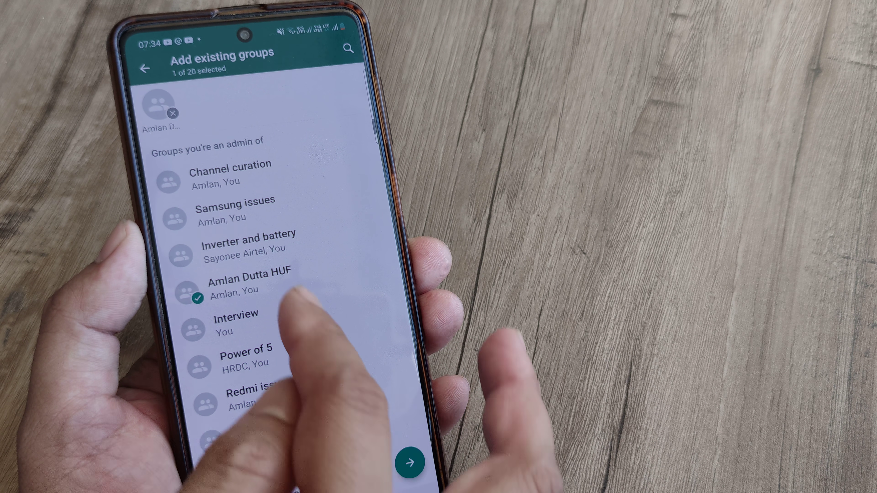
{"action": "left_click", "coordinate": [230, 170]}
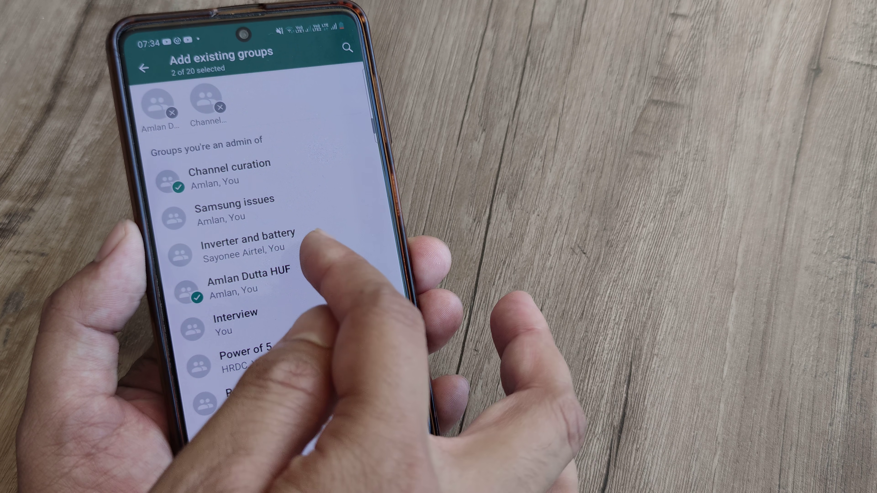
{"action": "left_click", "coordinate": [246, 246]}
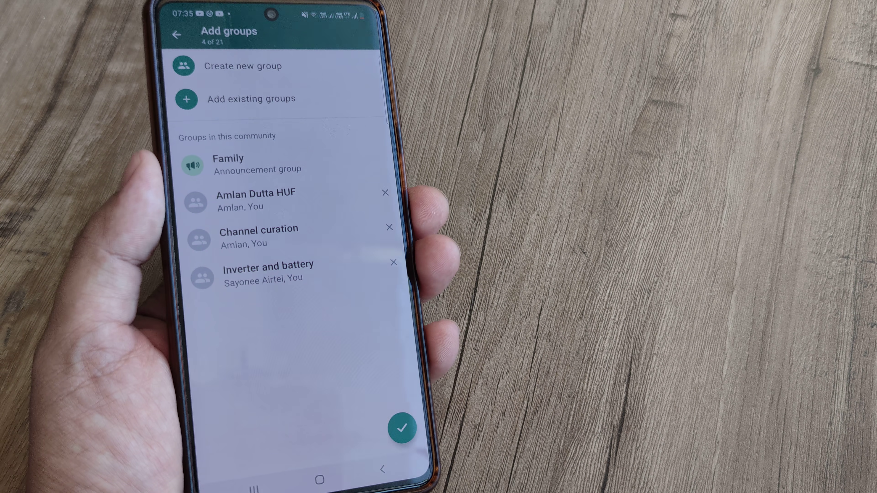
{"action": "left_click", "coordinate": [402, 428]}
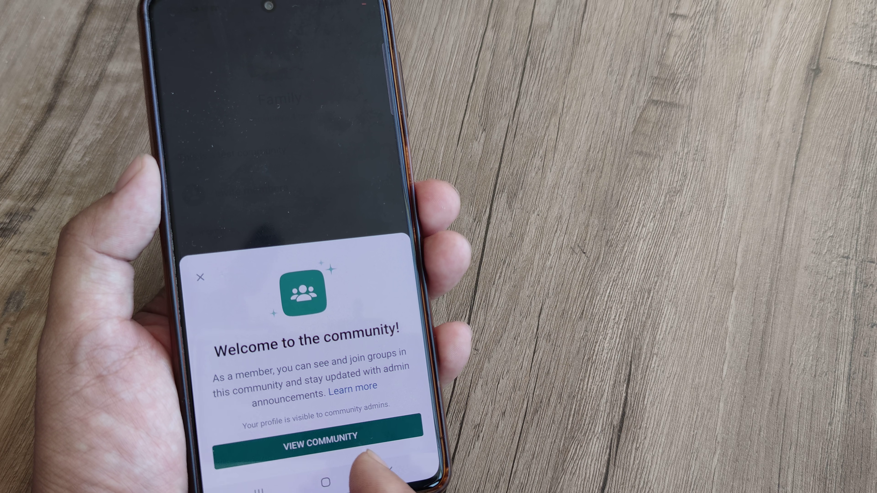
View the newly created Family community and reach its edit form
{"action": "left_click", "coordinate": [321, 436]}
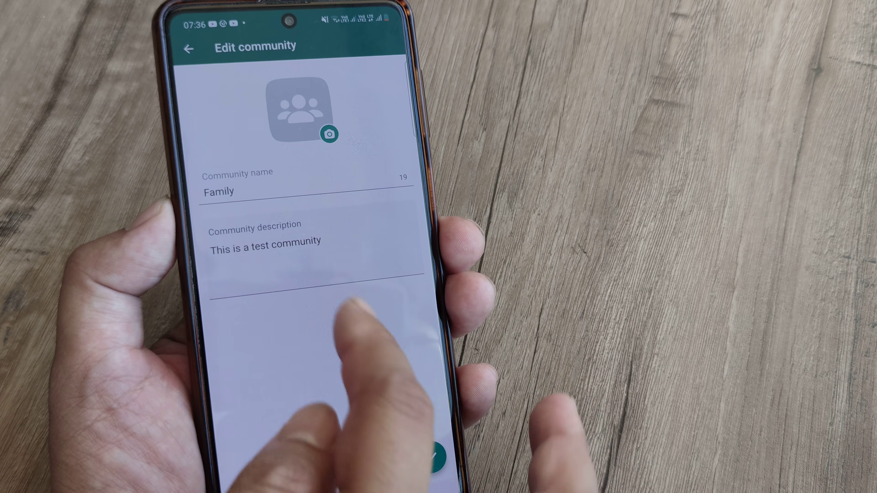
Review the Family community's invite link and group management, then return to the Chats list
{"action": "left_click", "coordinate": [192, 48]}
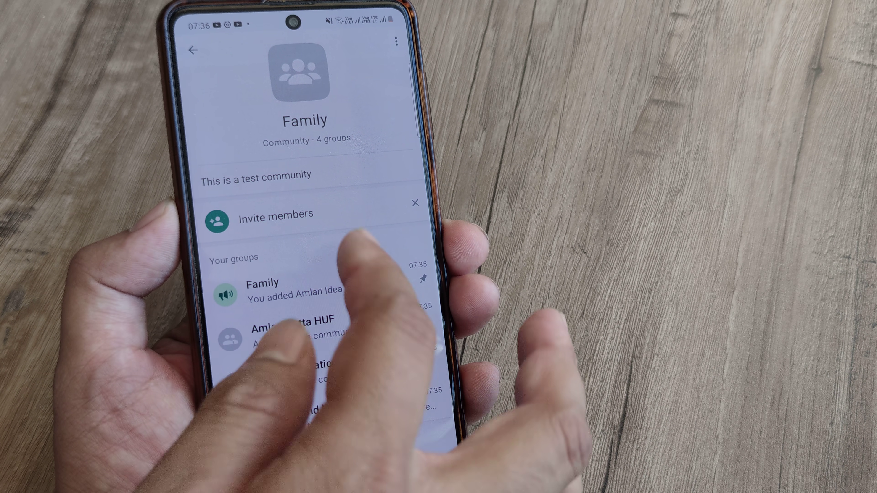
{"action": "left_click", "coordinate": [274, 215]}
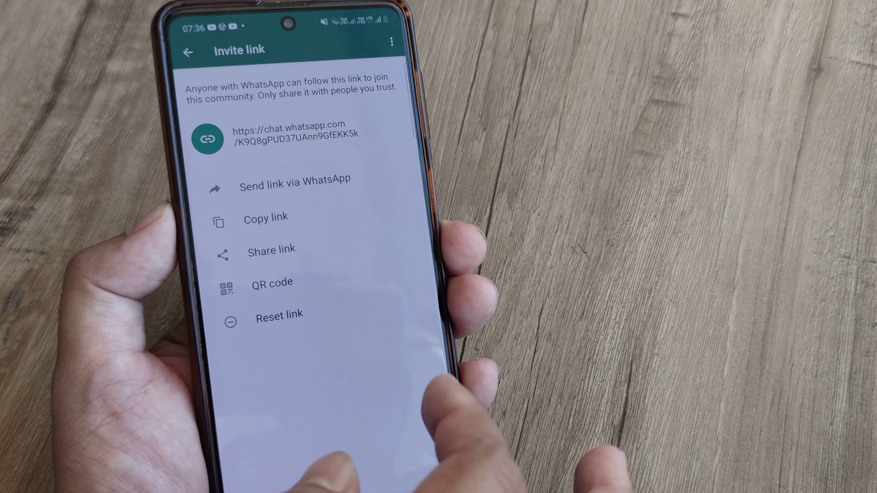
{"action": "left_click", "coordinate": [189, 51]}
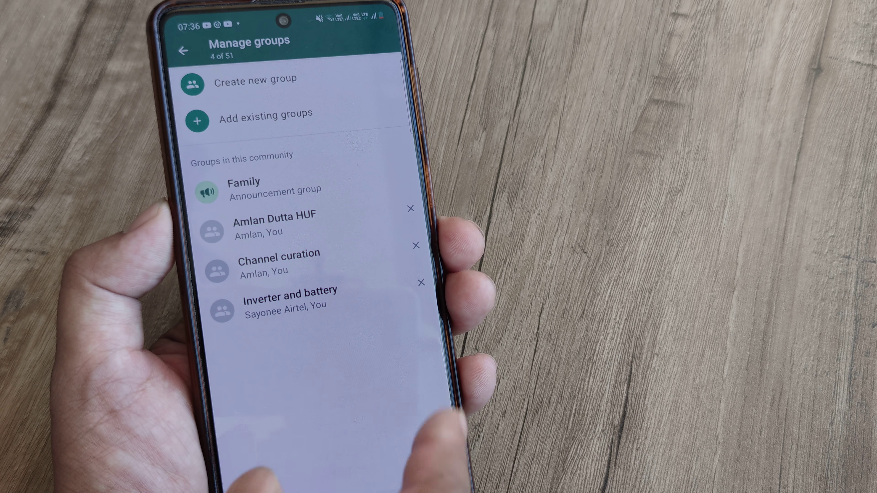
{"action": "left_click", "coordinate": [184, 50]}
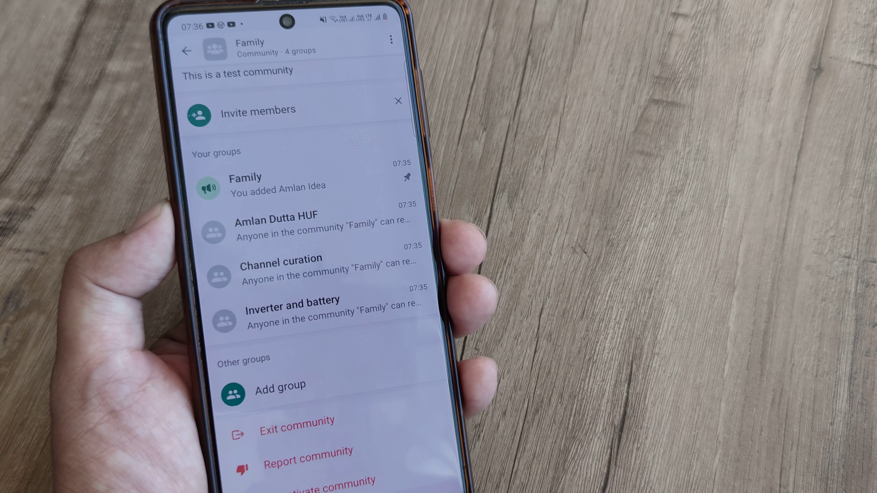
{"action": "scroll", "scroll_direction": "down", "scroll_amount": 3}
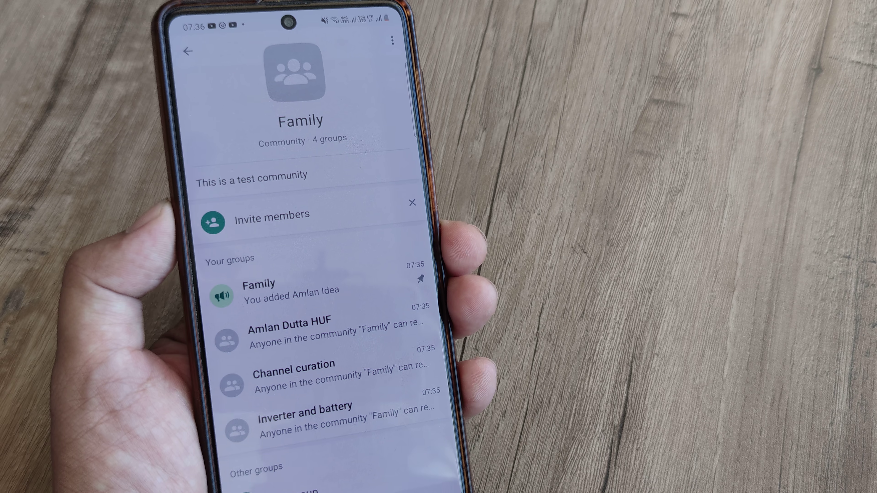
{"action": "left_click", "coordinate": [189, 51]}
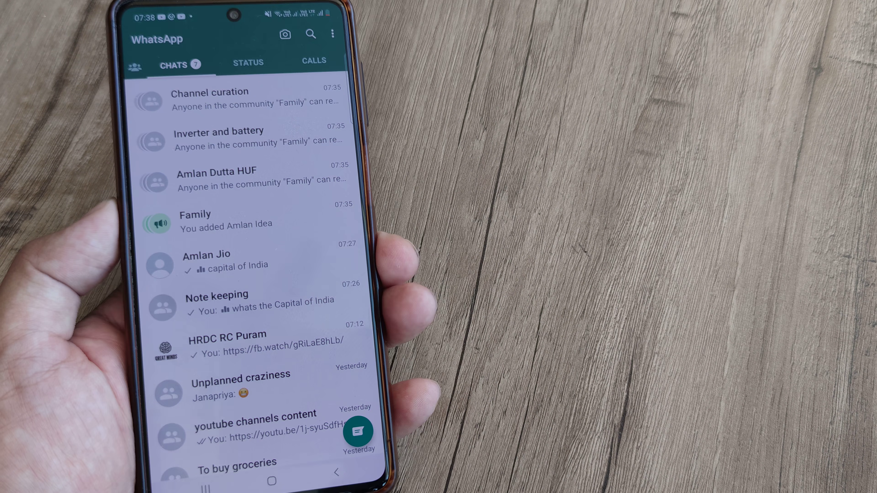
Send 'hi' in the Family announcement group and return to the chat list
{"action": "left_click", "coordinate": [194, 215]}
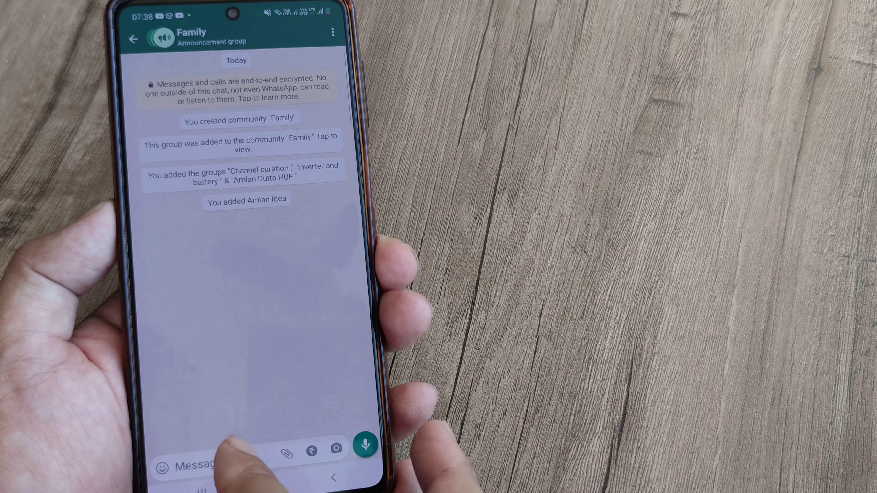
{"action": "type", "text": "ho"}
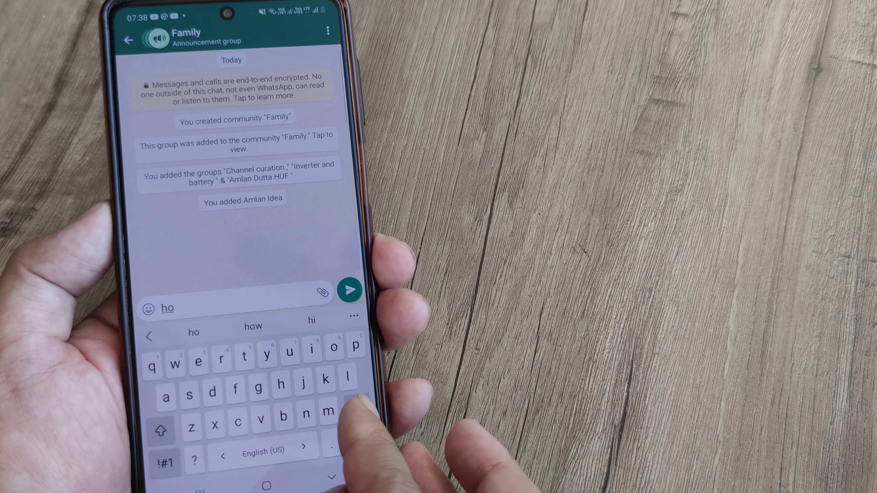
{"action": "left_click", "coordinate": [350, 290]}
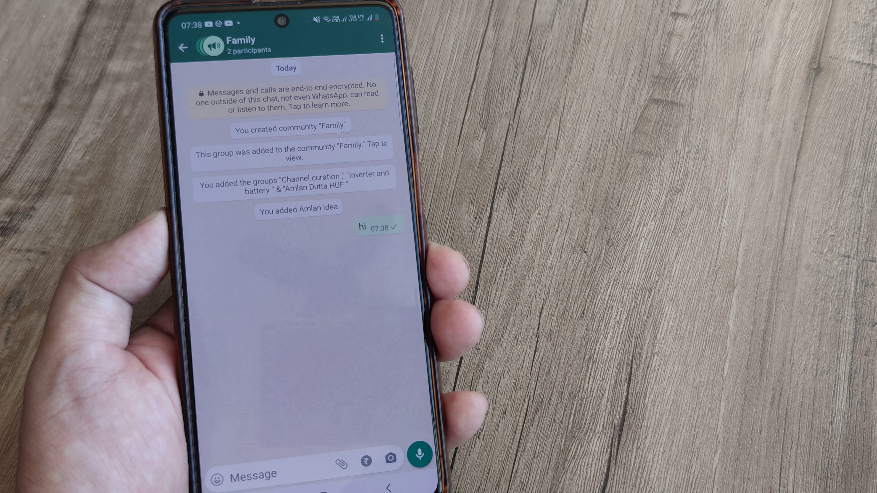
{"action": "left_click", "coordinate": [182, 48]}
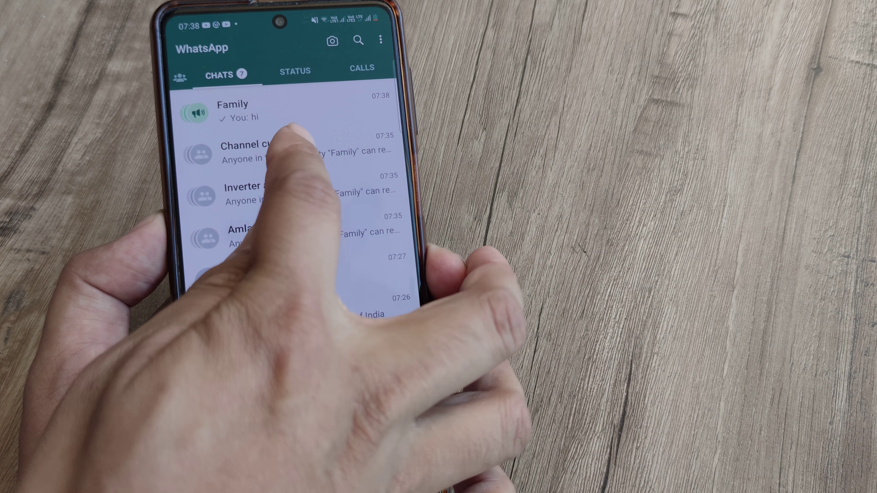
{"action": "left_click", "coordinate": [252, 151]}
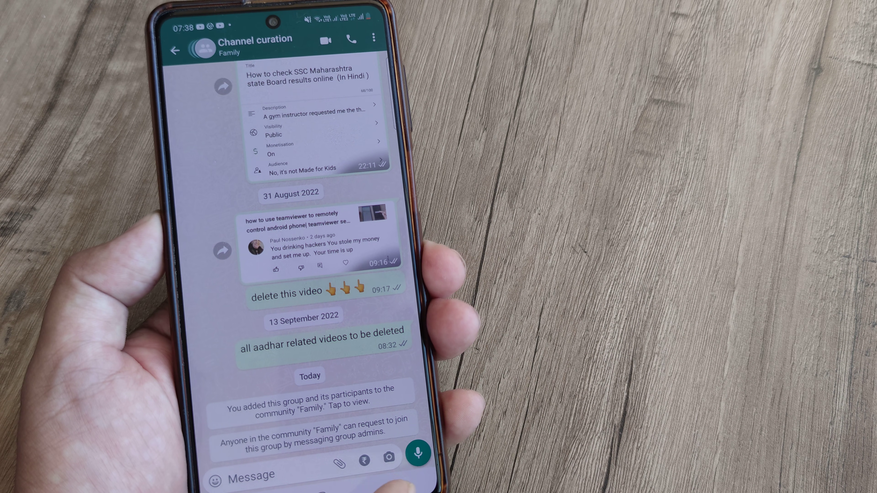
{"action": "left_click", "coordinate": [174, 50]}
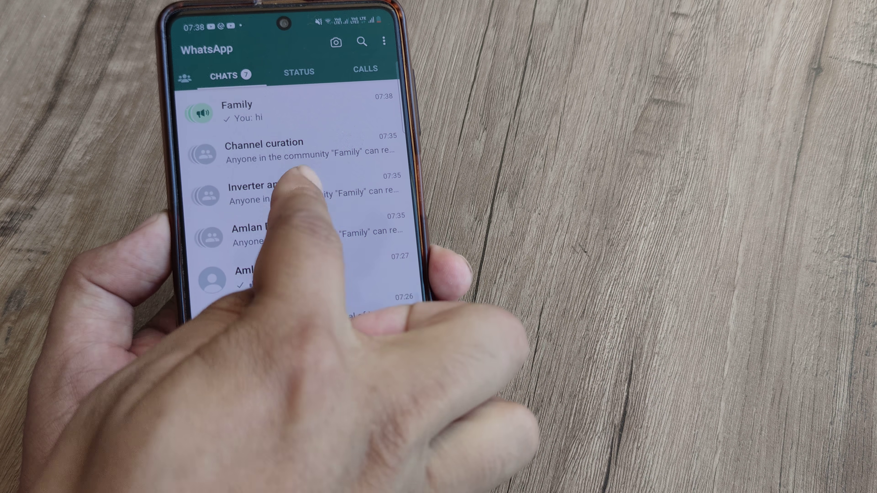
{"action": "left_click", "coordinate": [263, 193]}
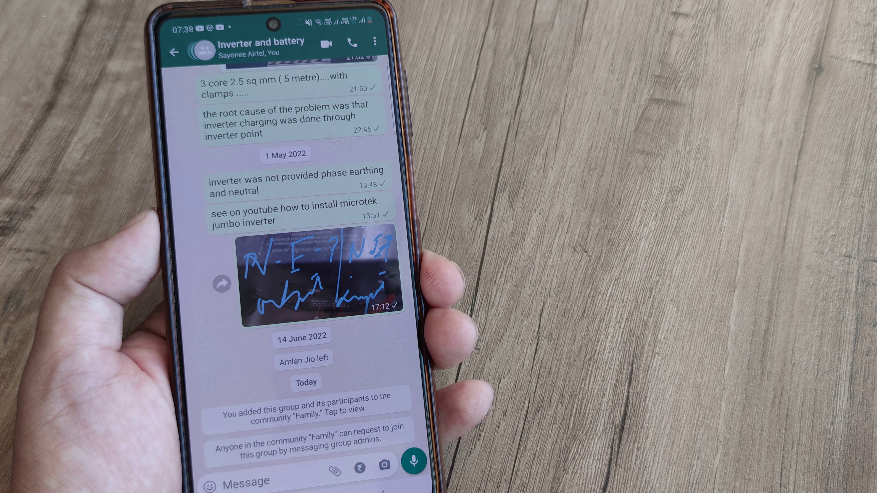
{"action": "left_click", "coordinate": [174, 50]}
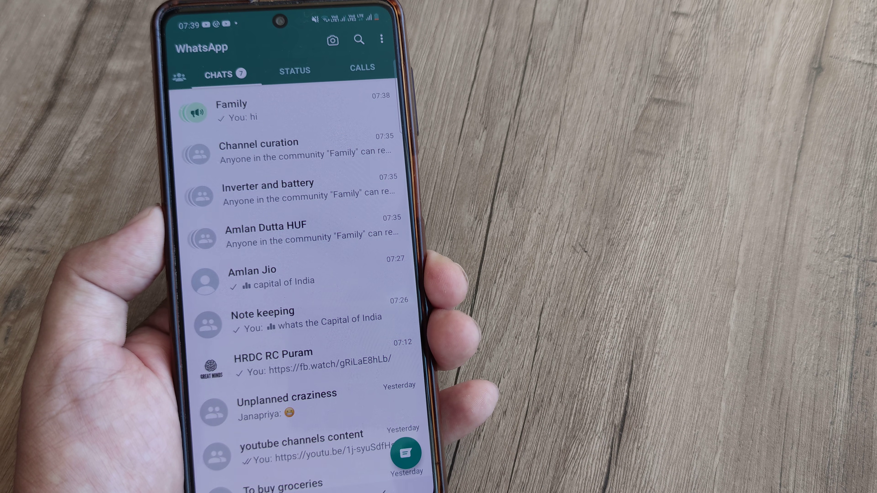